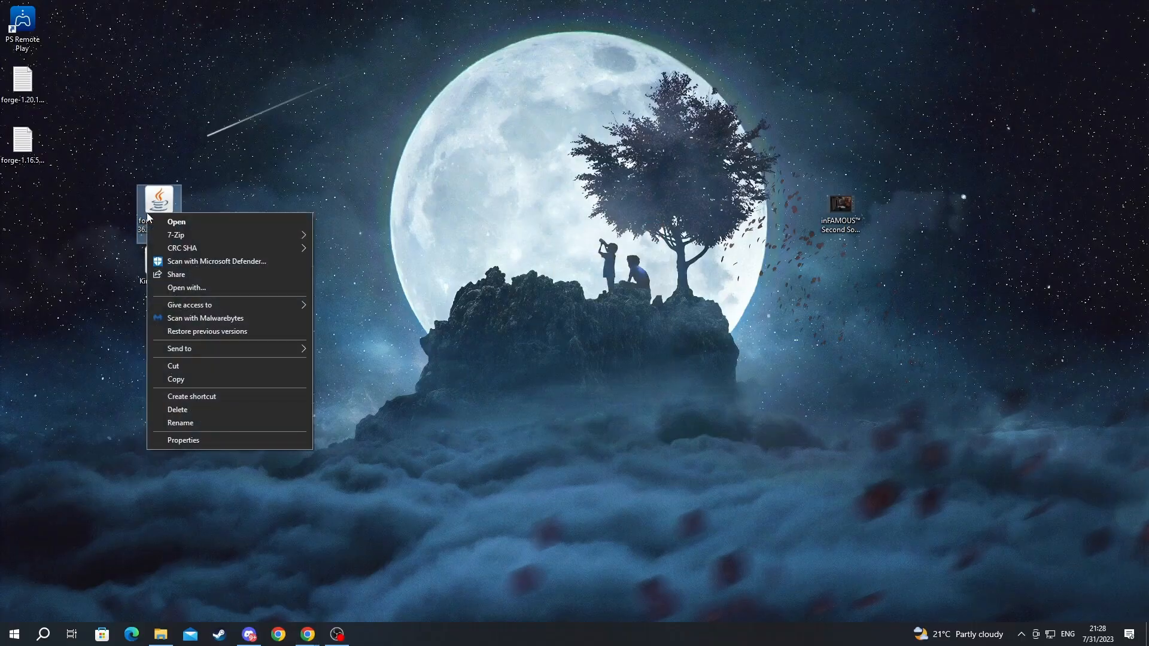
Launch the forge-1.16.5 installer .jar from the desktop.
left_click(186, 288)
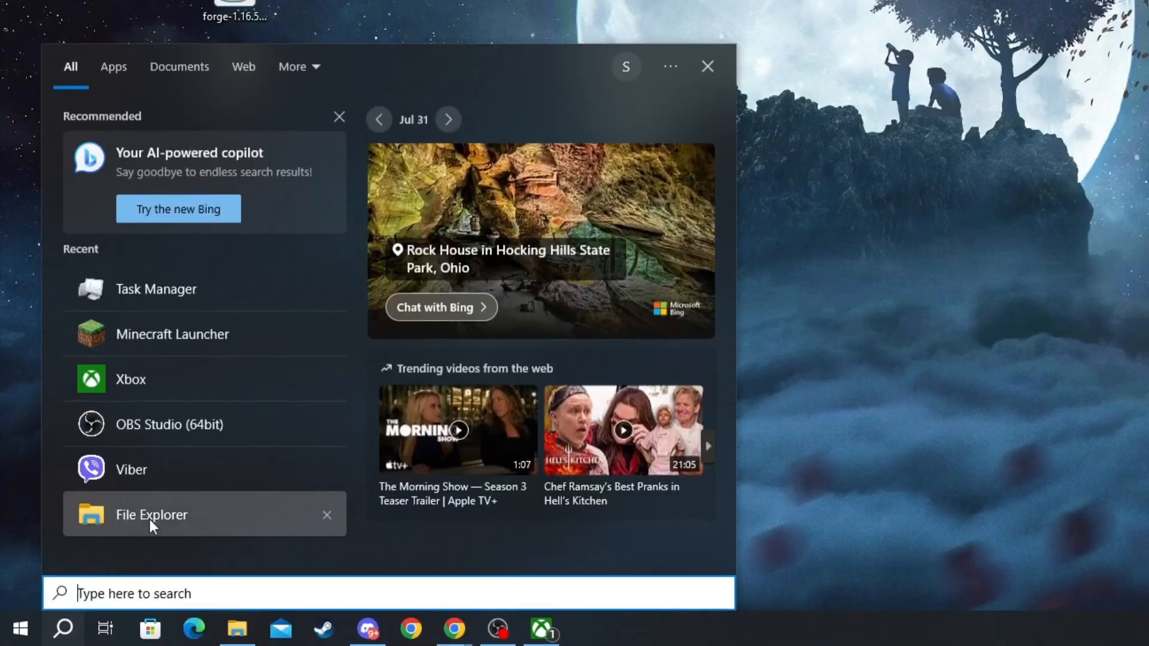
Search Windows for 'run' to find the Run tool.
type("run")
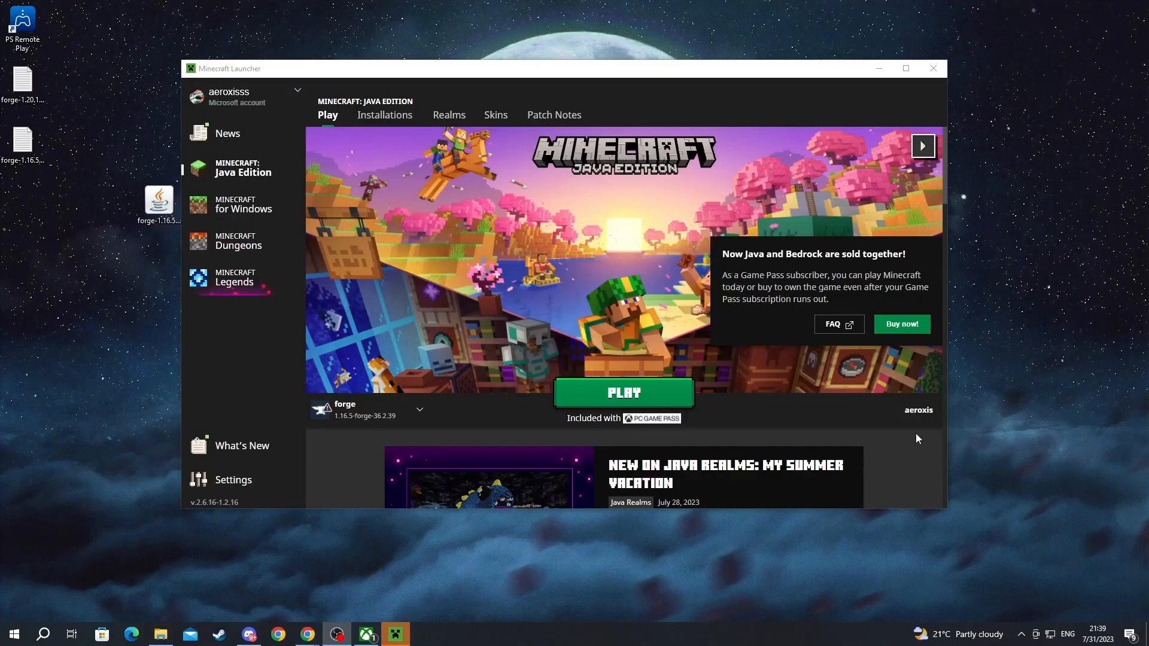
Play the forge 1.16.5-forge-36.2.39 installation from Minecraft Launcher.
left_click(624, 393)
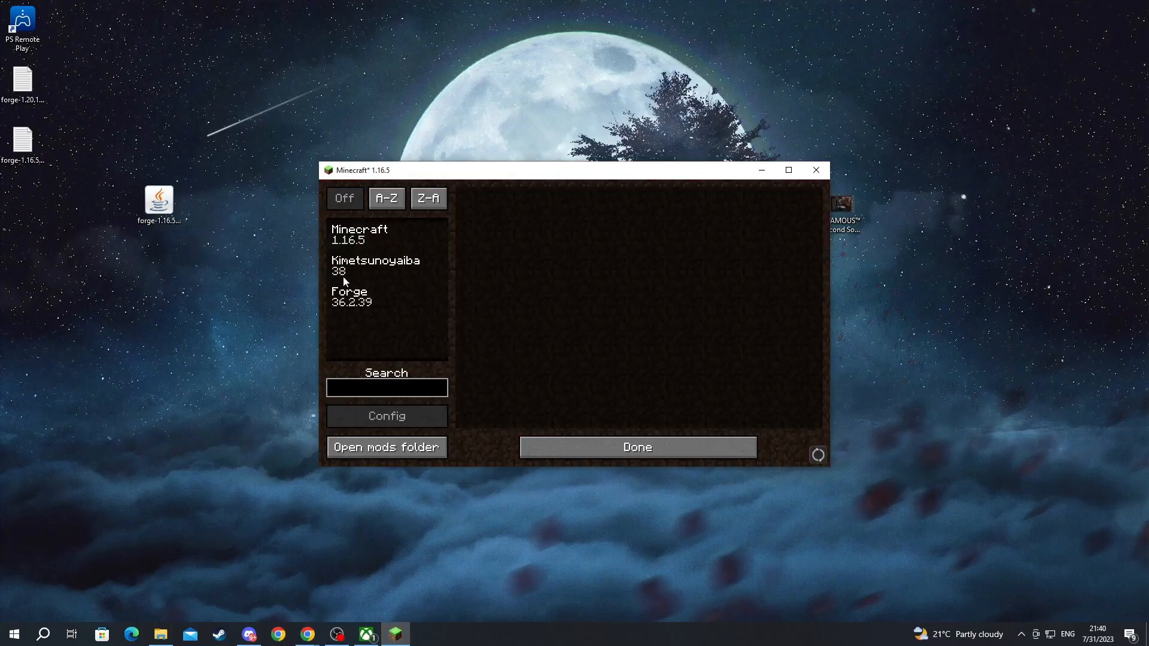